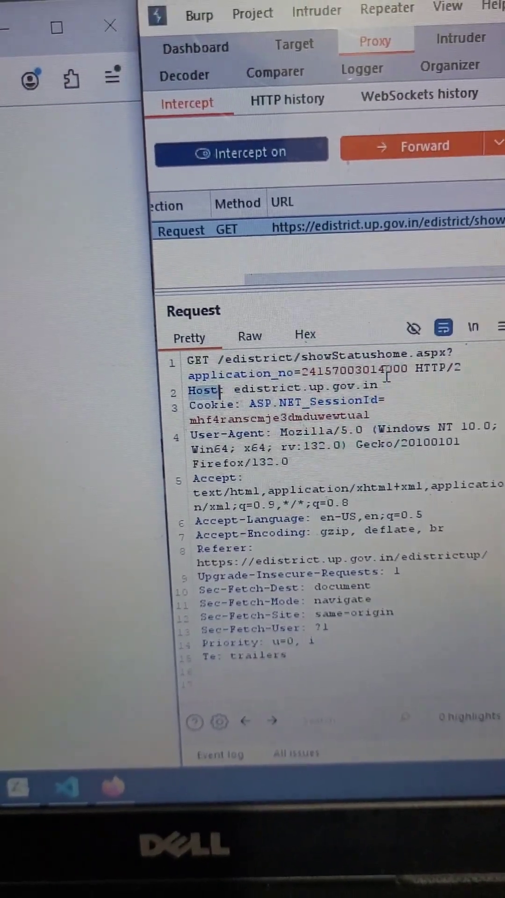
Step: Forward the eDistrict status request with application_no changed to <script></script>
click(425, 146)
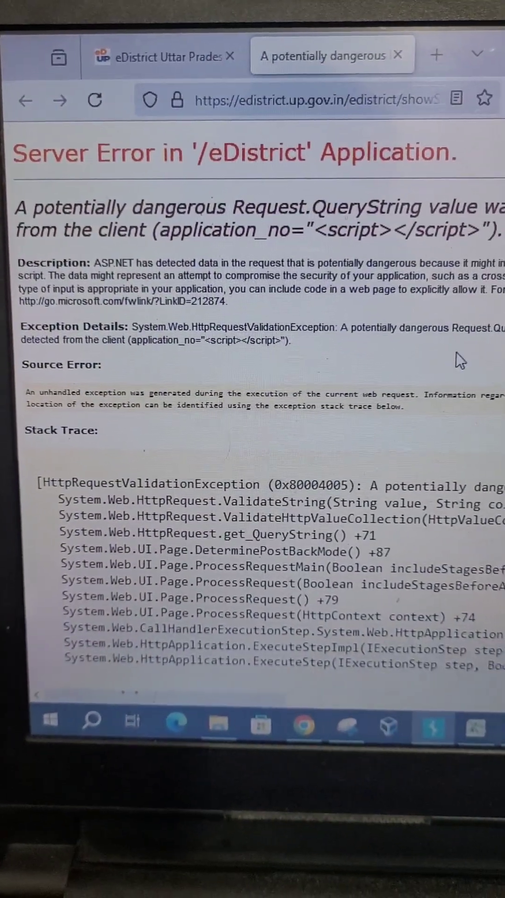